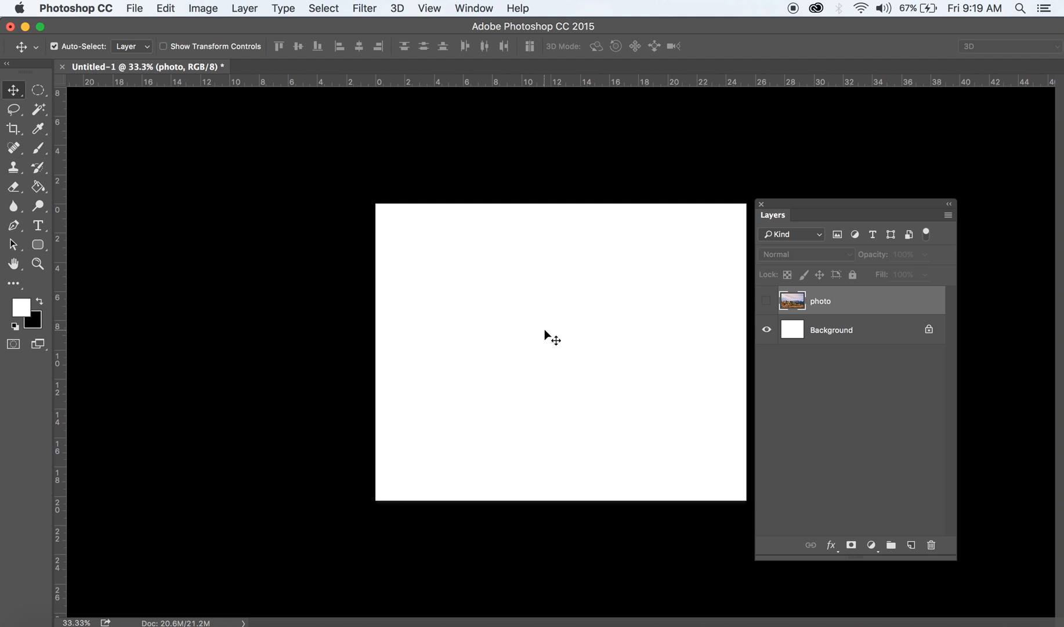
pyautogui.moveTo(556, 336)
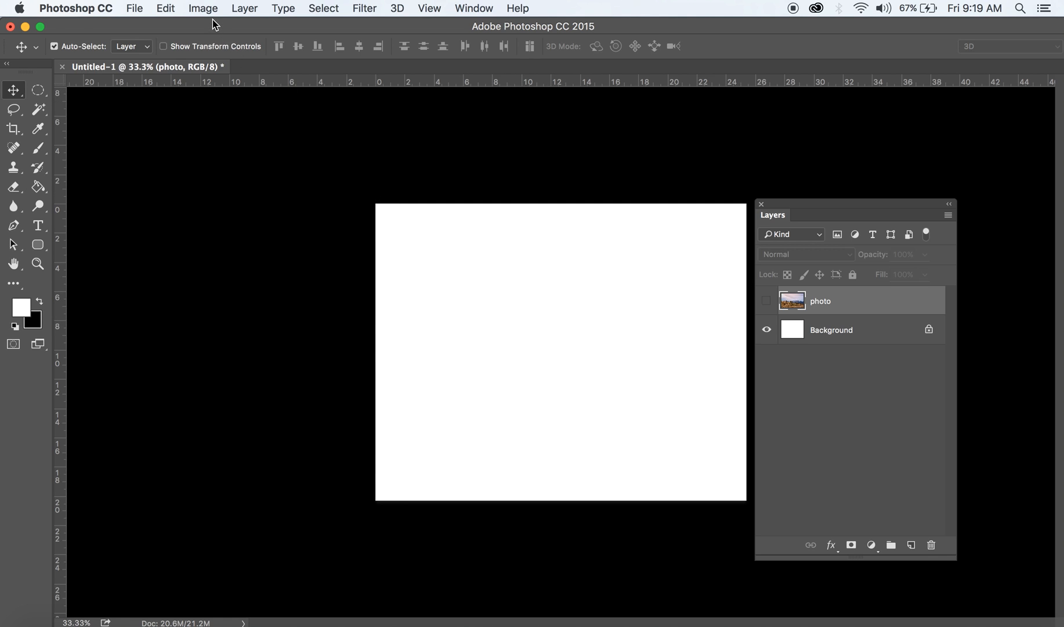
# - Check the image size unchanged, unhide the landscape photo layer, and add a layer named frame
pyautogui.click(202, 8)
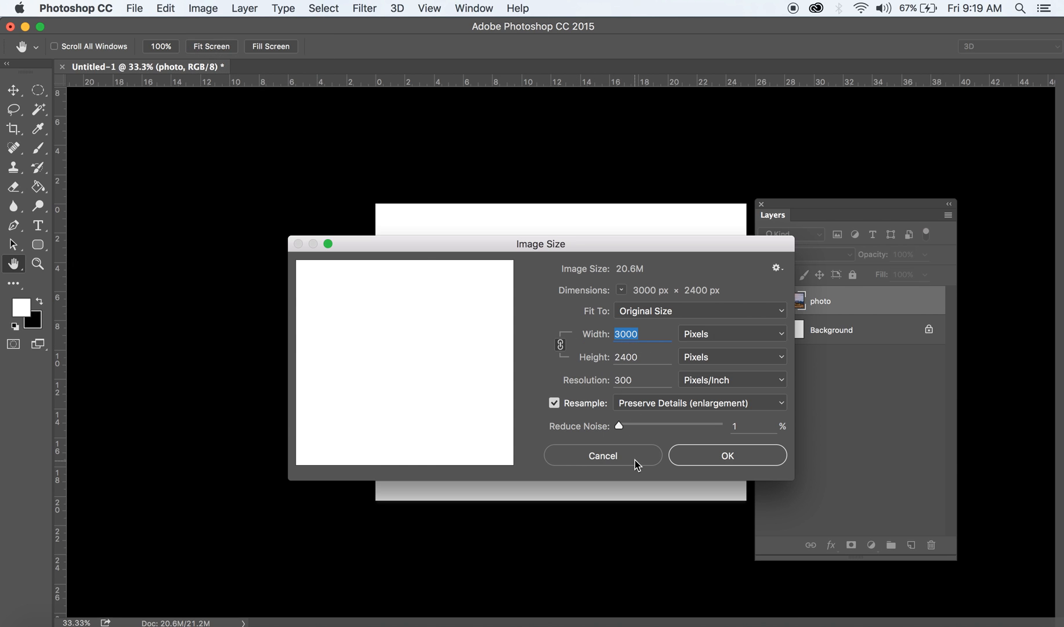
pyautogui.click(601, 455)
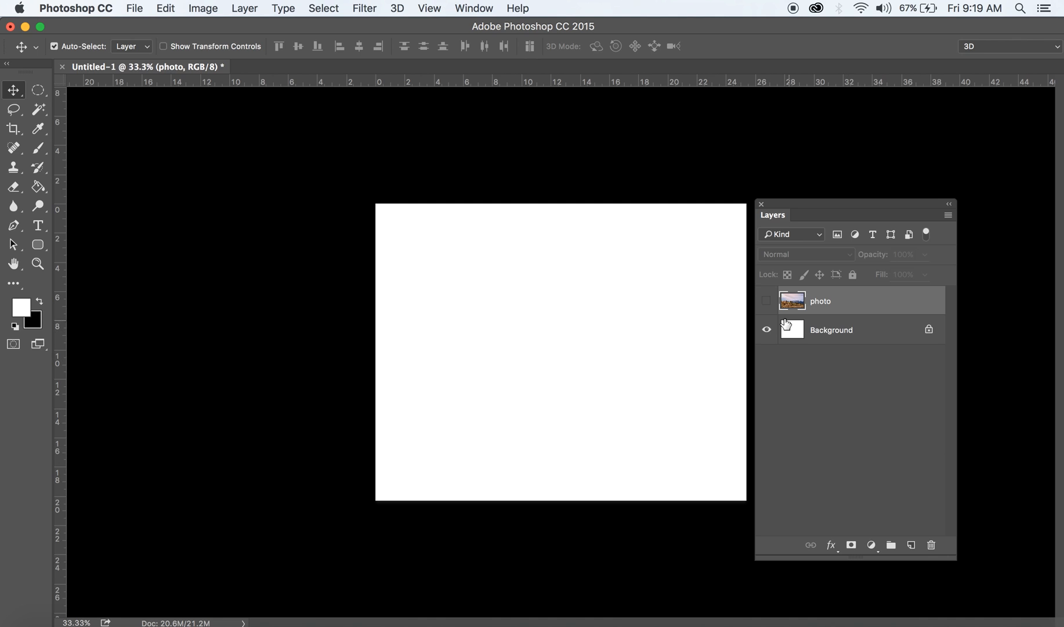
pyautogui.click(767, 301)
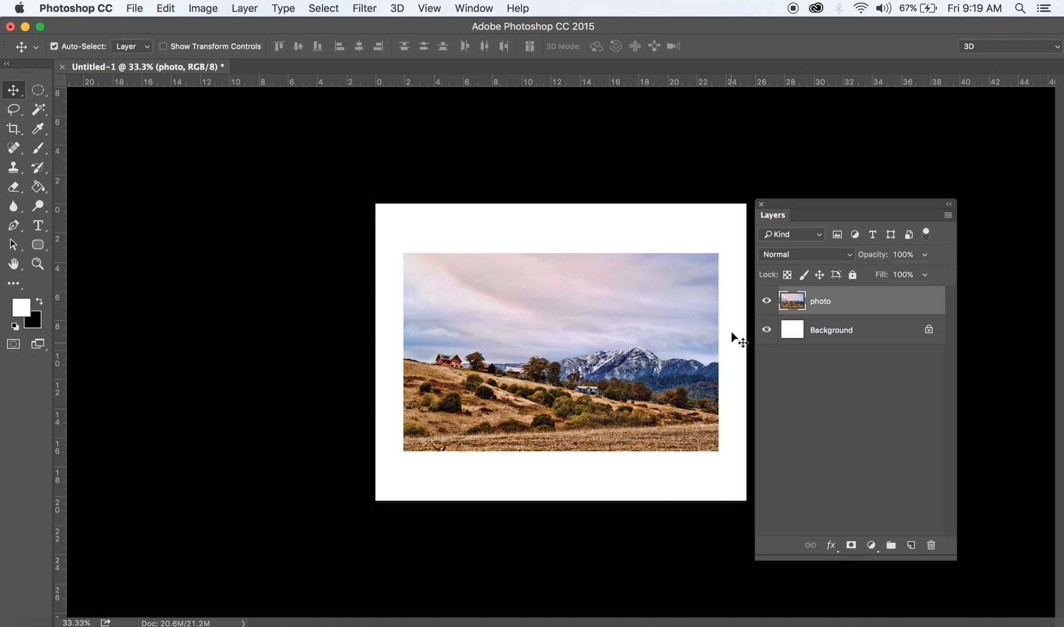
pyautogui.moveTo(565, 445)
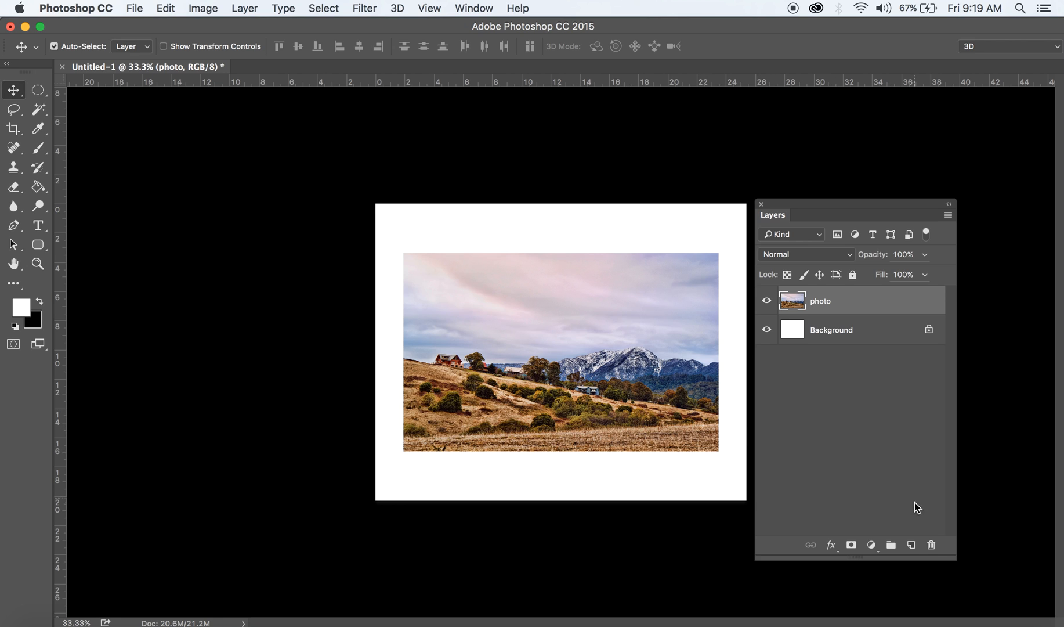
pyautogui.moveTo(911, 544)
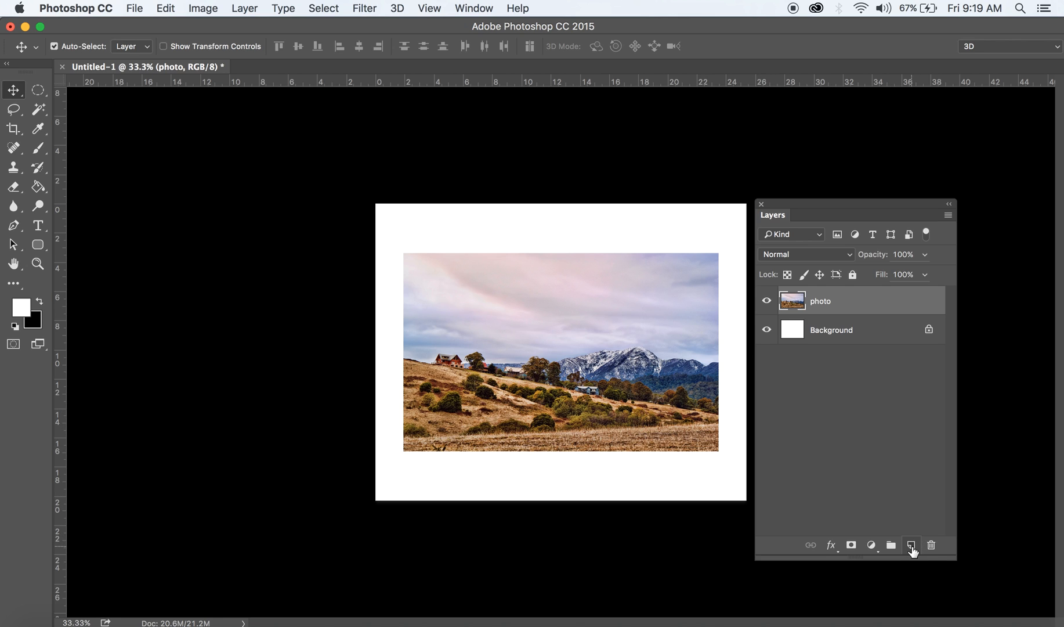
pyautogui.click(912, 545)
pyautogui.write('frame')
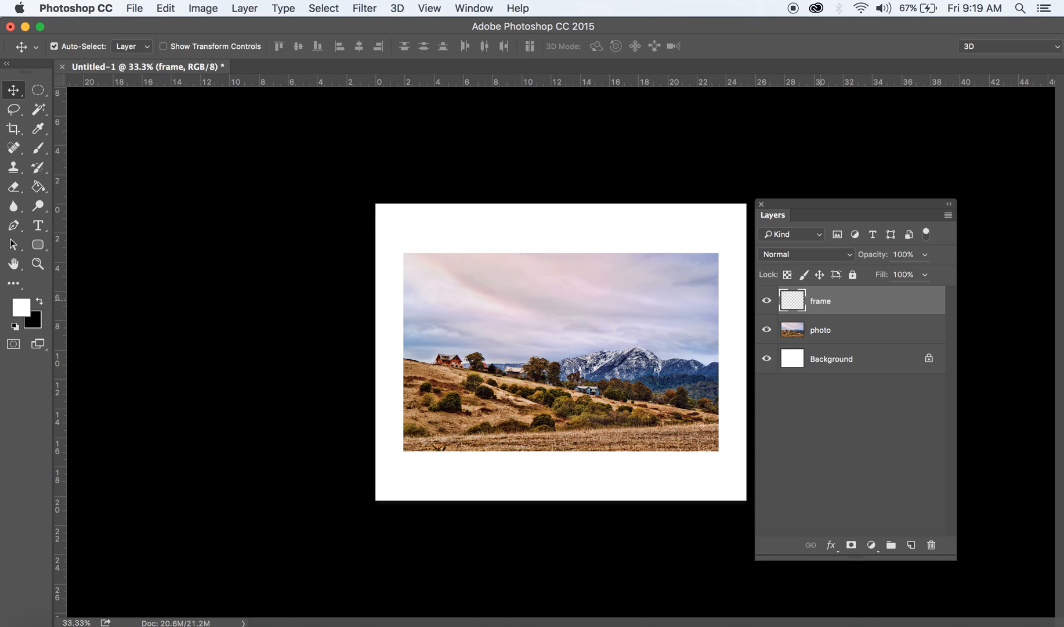
pyautogui.moveTo(828, 395)
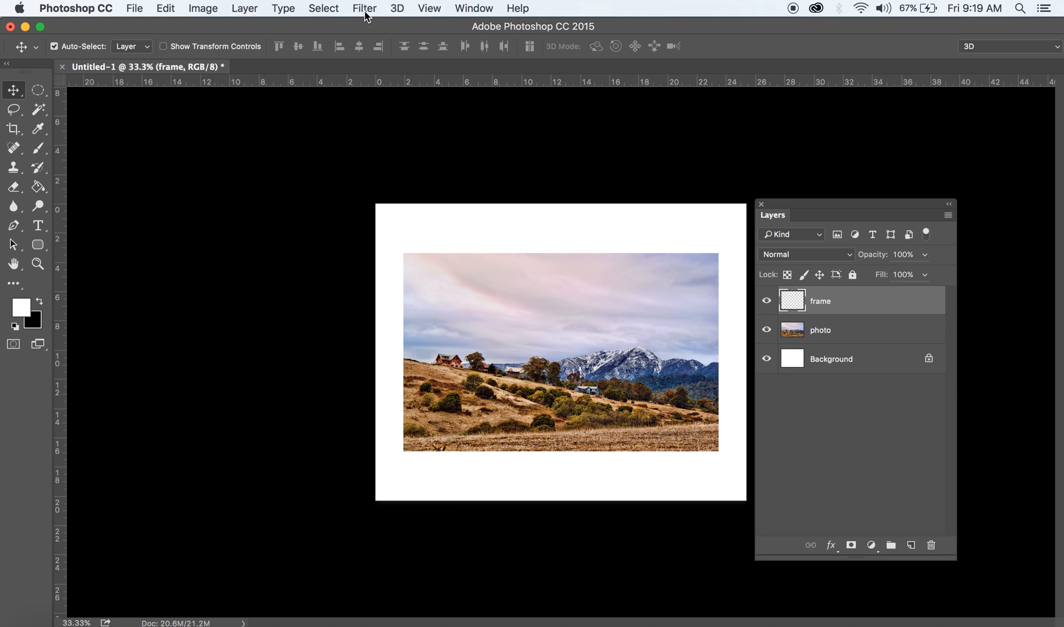
# - Configure the Frame filter: 42: Art Frame, yellow vine colour, size 25, arrangement 26
pyautogui.click(365, 8)
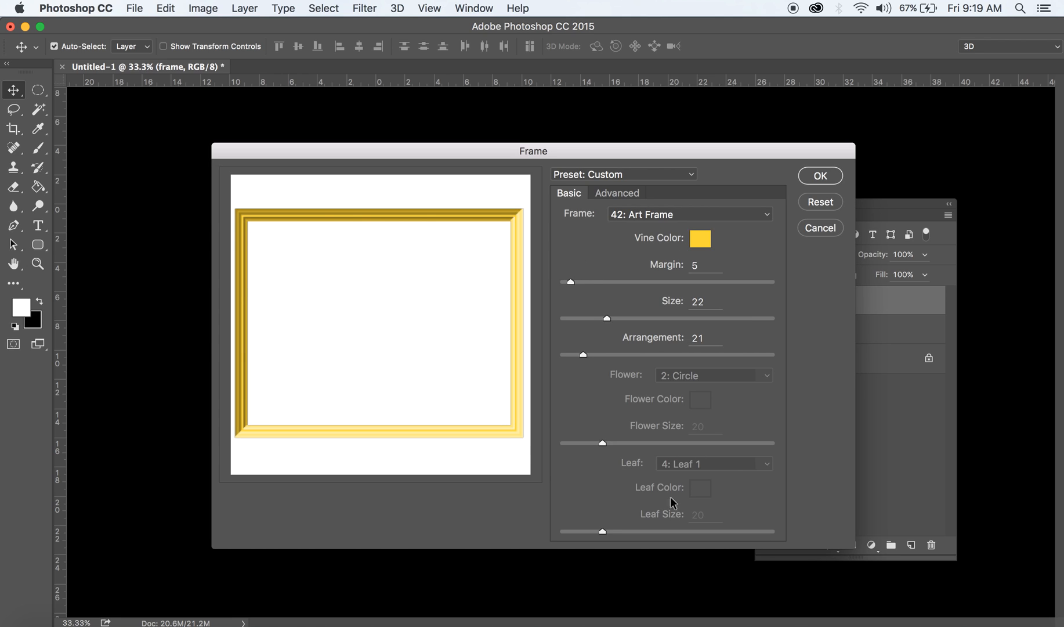
pyautogui.click(689, 215)
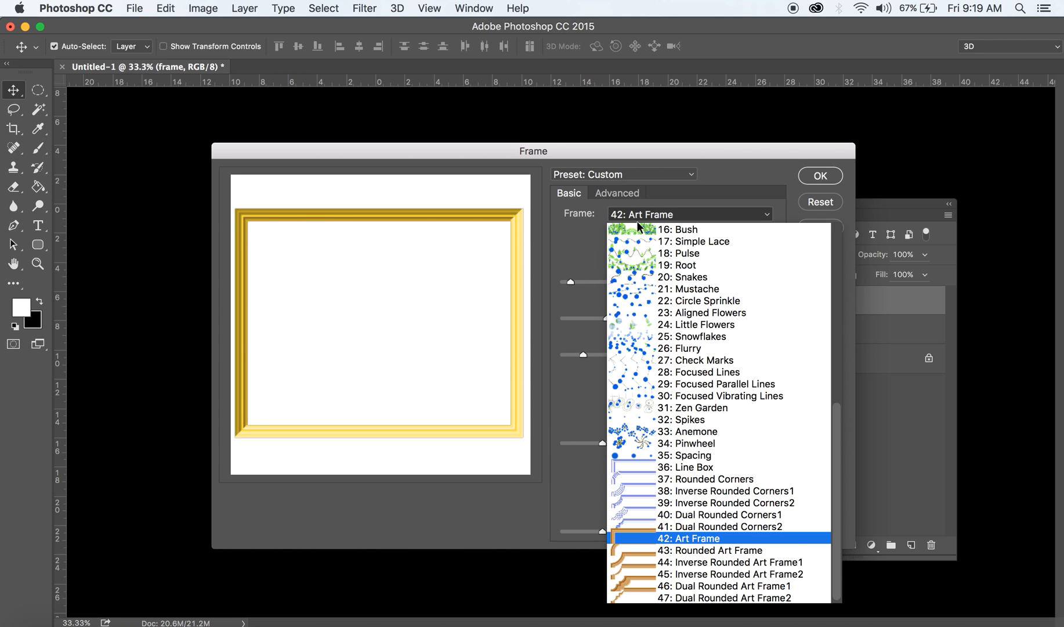
pyautogui.moveTo(696, 542)
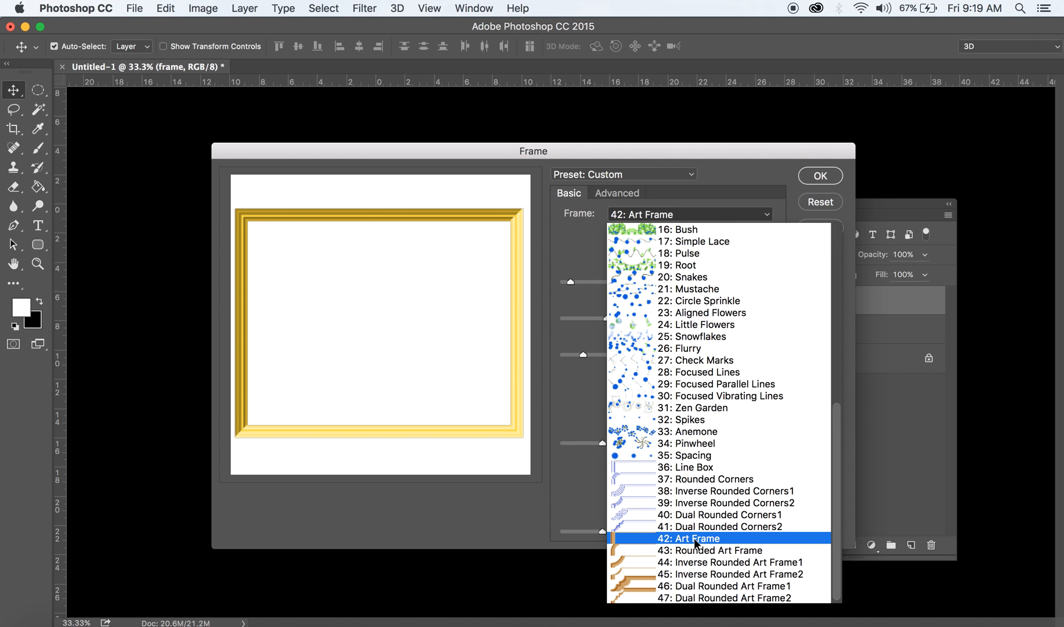
pyautogui.click(688, 538)
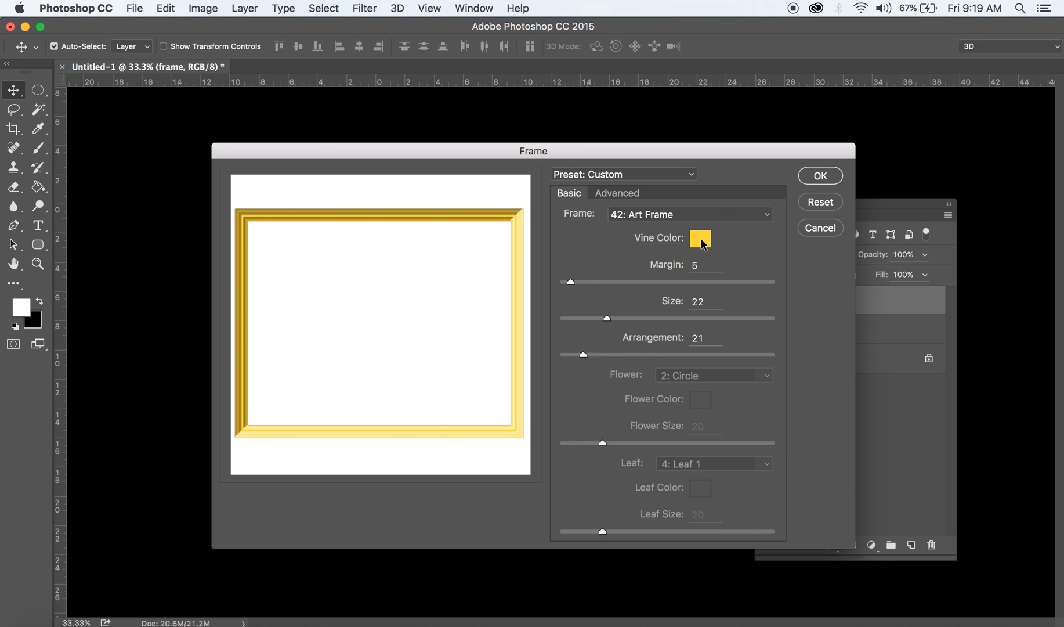
pyautogui.click(700, 238)
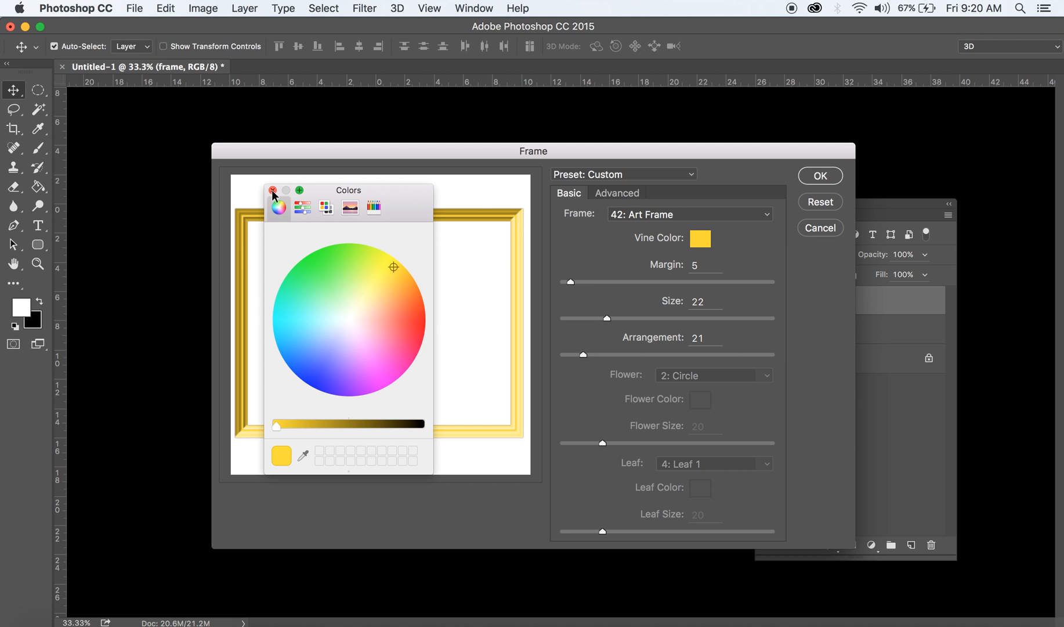
pyautogui.click(272, 195)
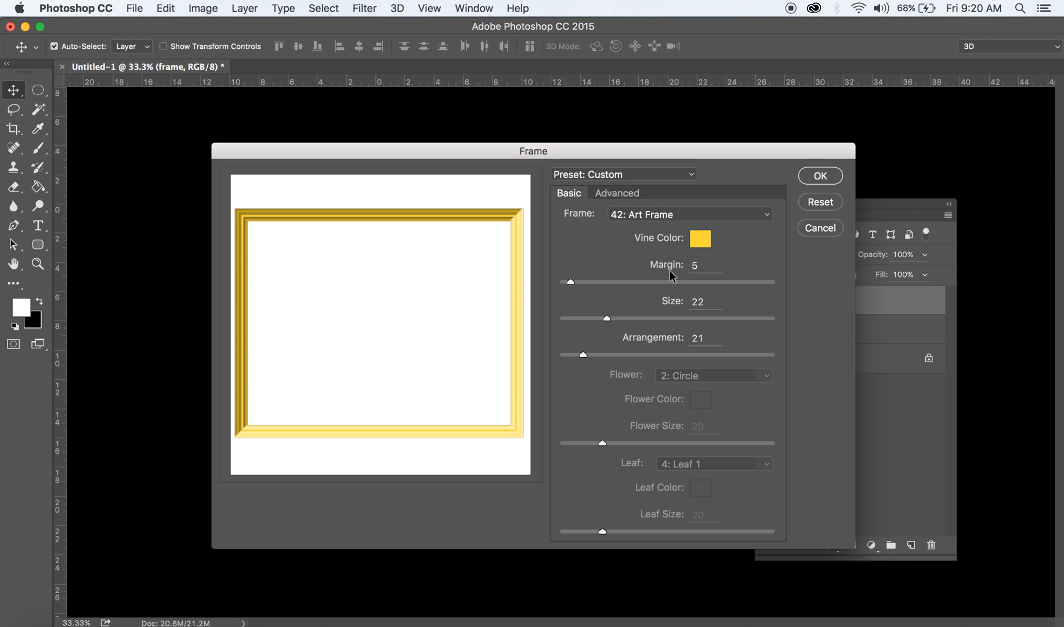
pyautogui.moveTo(606, 318); pyautogui.dragTo(615, 319)
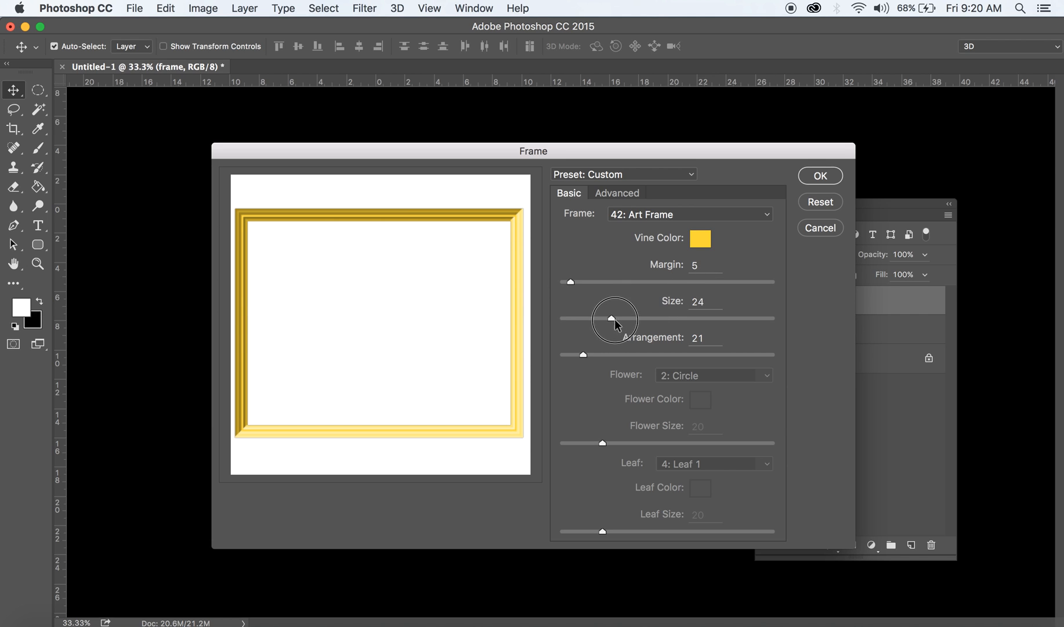
pyautogui.moveTo(615, 320); pyautogui.dragTo(611, 319)
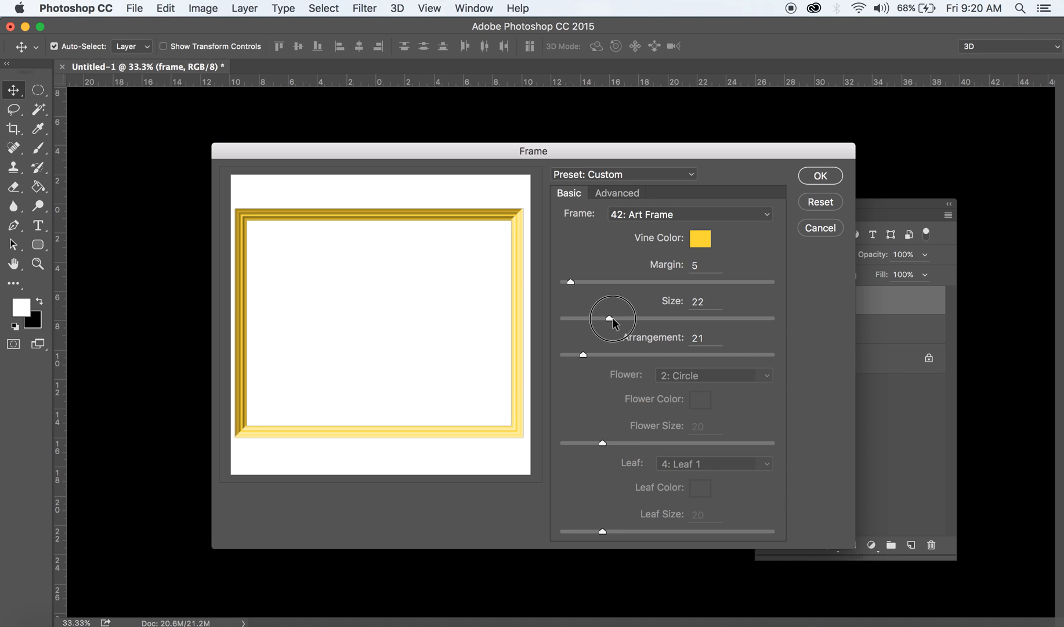
pyautogui.moveTo(606, 318); pyautogui.dragTo(612, 318)
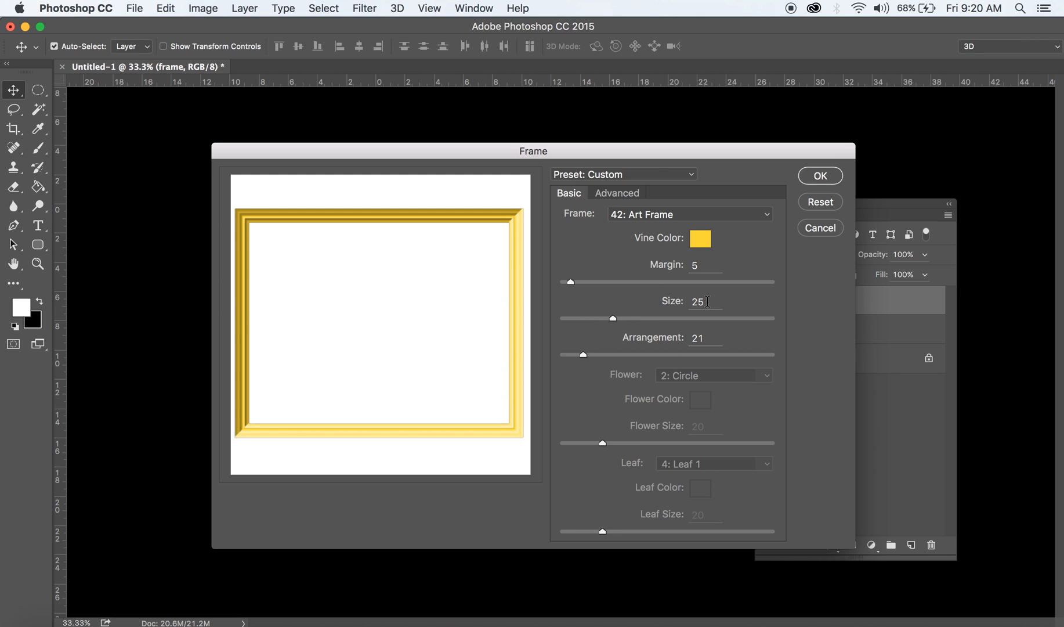
pyautogui.moveTo(681, 352)
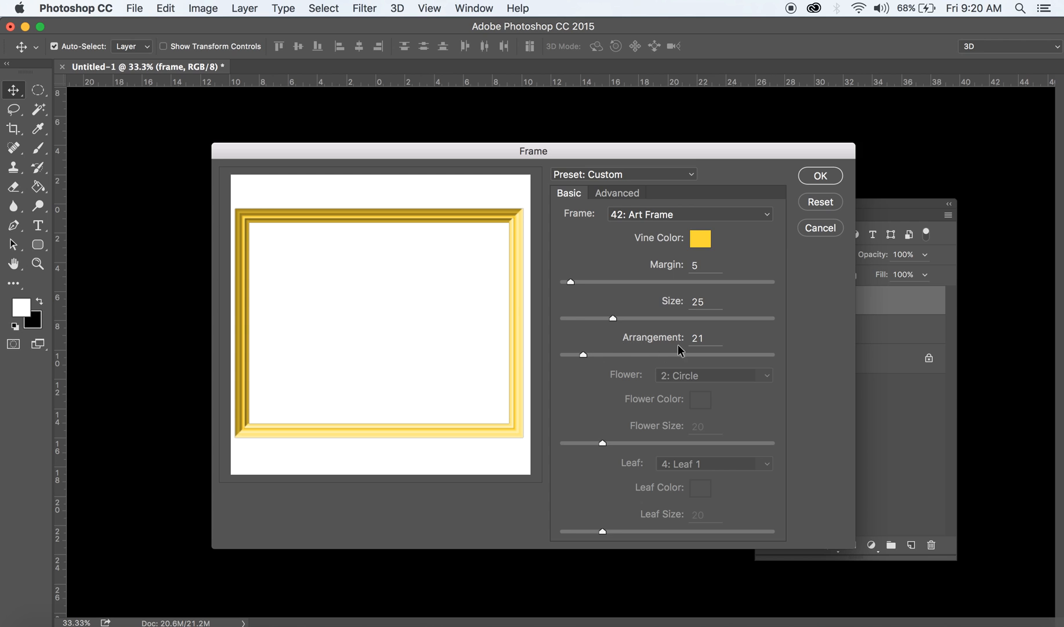
pyautogui.moveTo(581, 354); pyautogui.dragTo(603, 354)
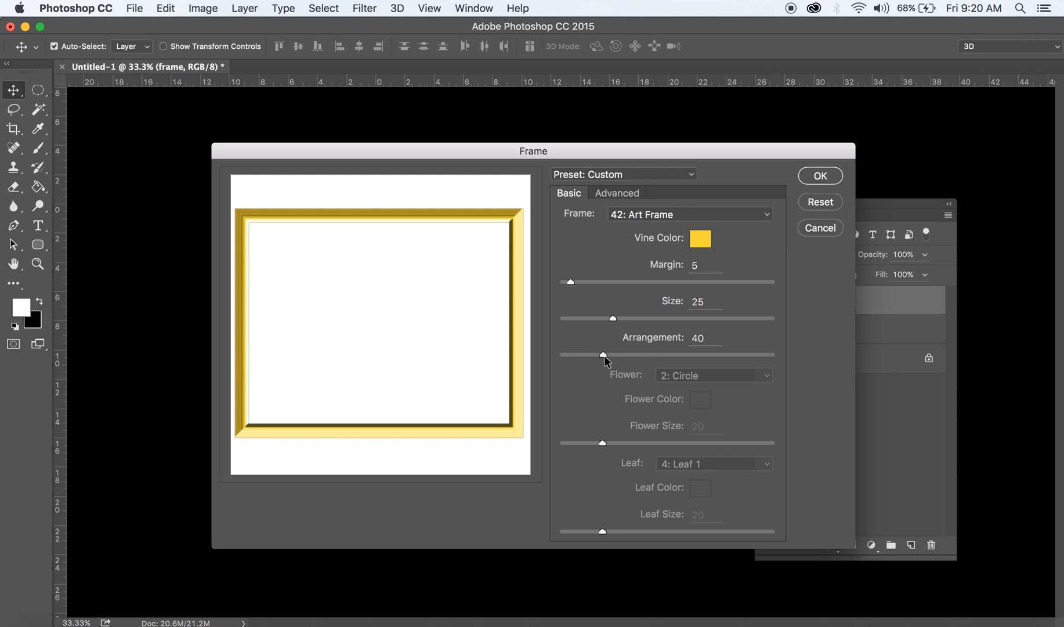
pyautogui.moveTo(612, 354); pyautogui.dragTo(579, 355)
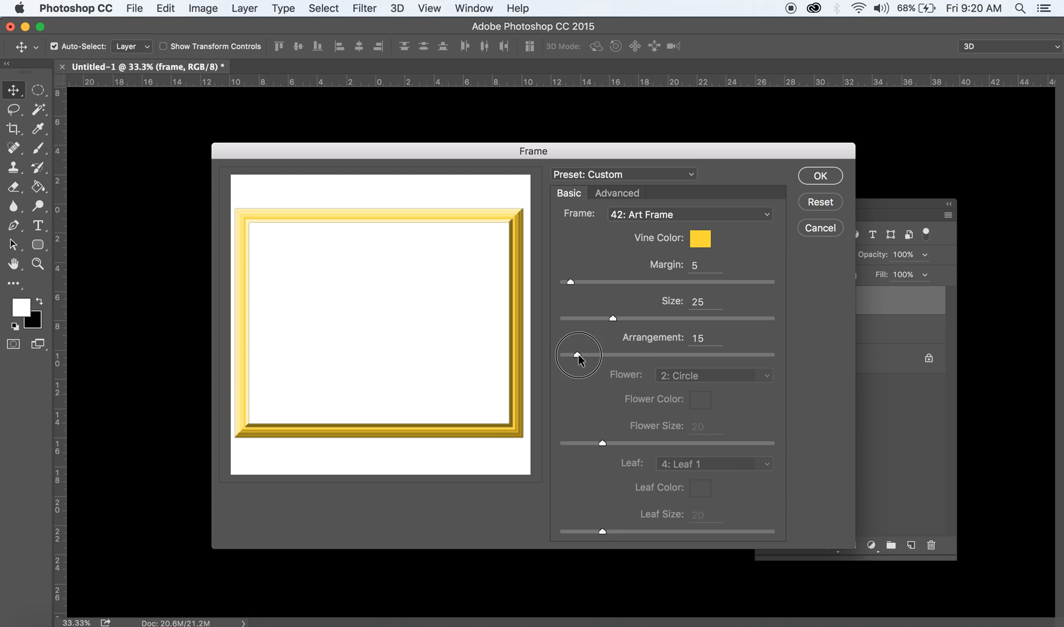
pyautogui.moveTo(579, 355); pyautogui.dragTo(588, 355)
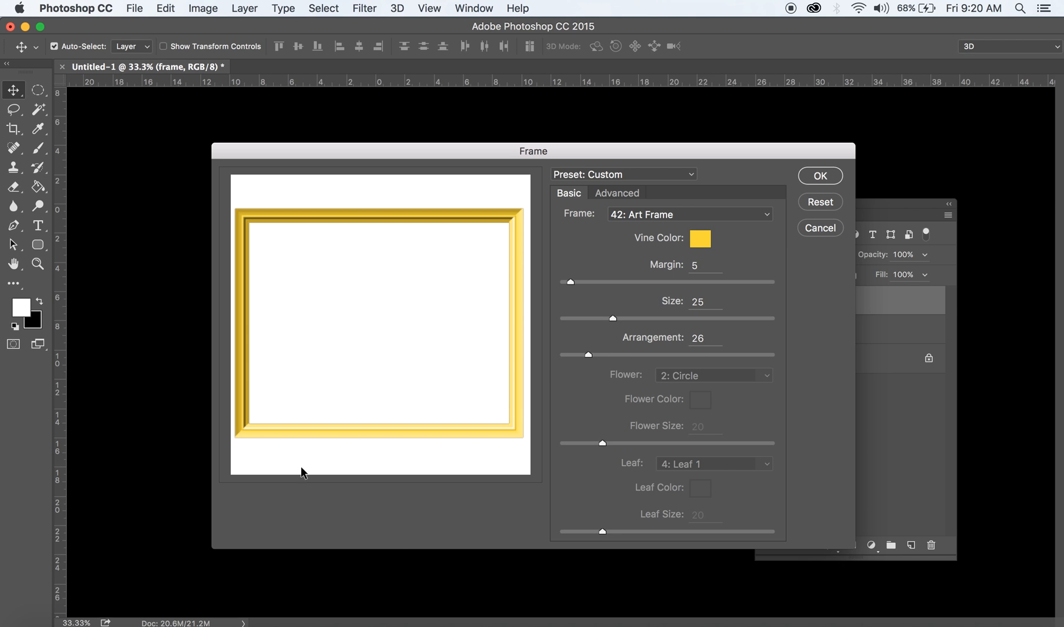
pyautogui.moveTo(767, 243)
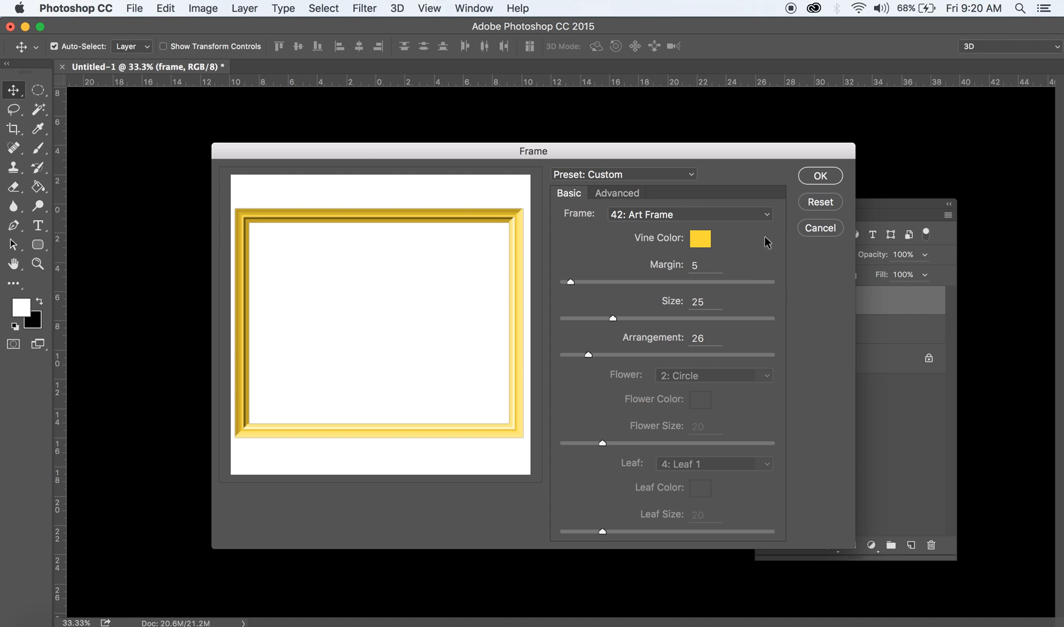
# - Confirm the Frame filter so the yellow Art Frame renders on the frame layer
pyautogui.click(820, 175)
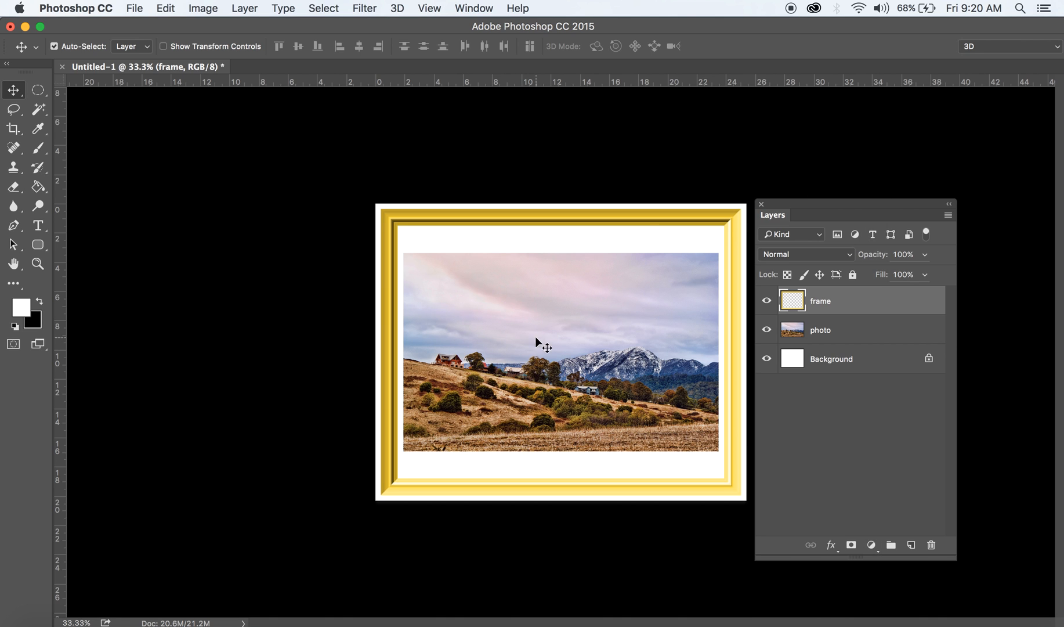
pyautogui.moveTo(680, 250)
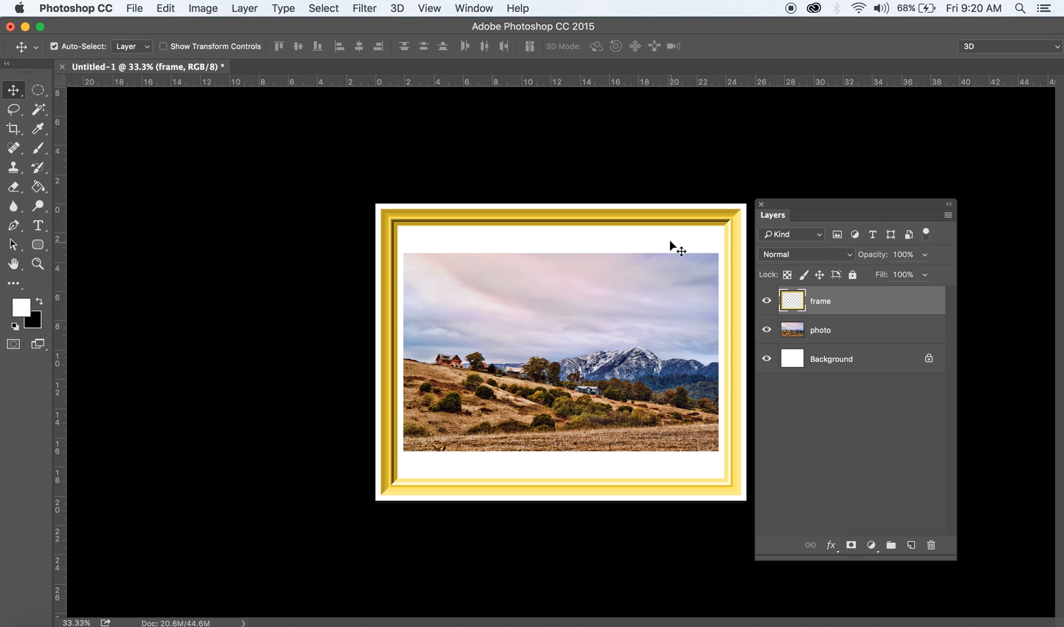
pyautogui.moveTo(696, 241)
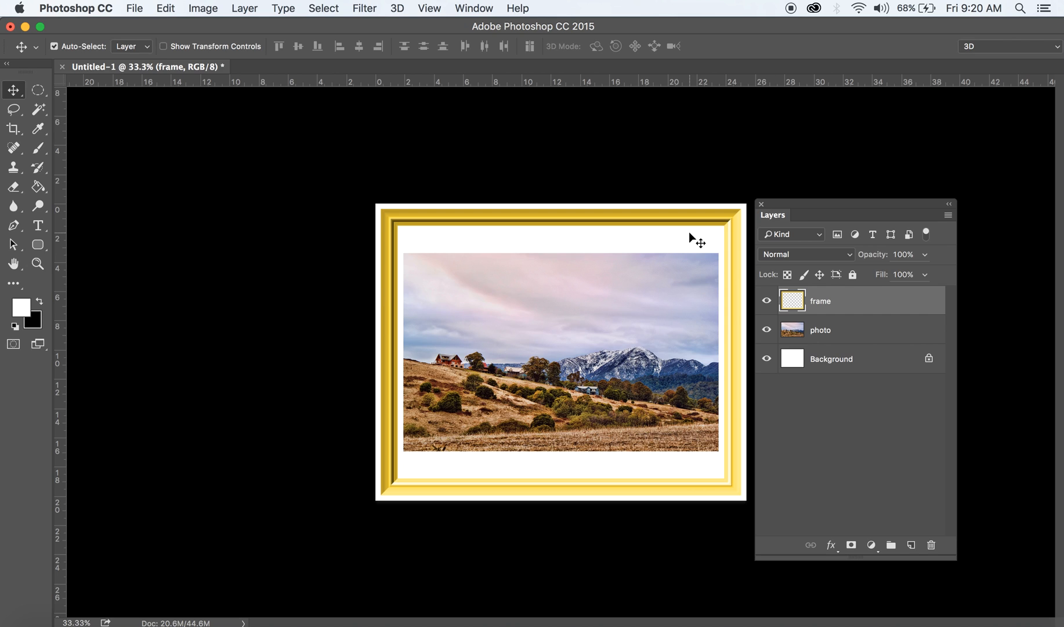
pyautogui.moveTo(699, 321)
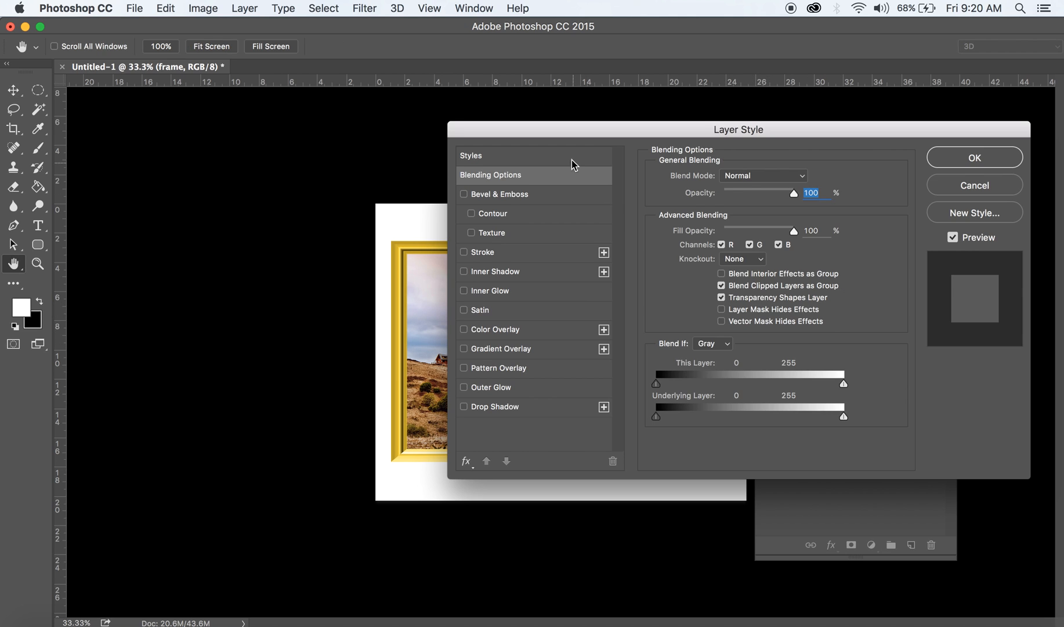
# - Turn on Drop Shadow for the frame layer and fine-tune its settings
pyautogui.click(562, 399)
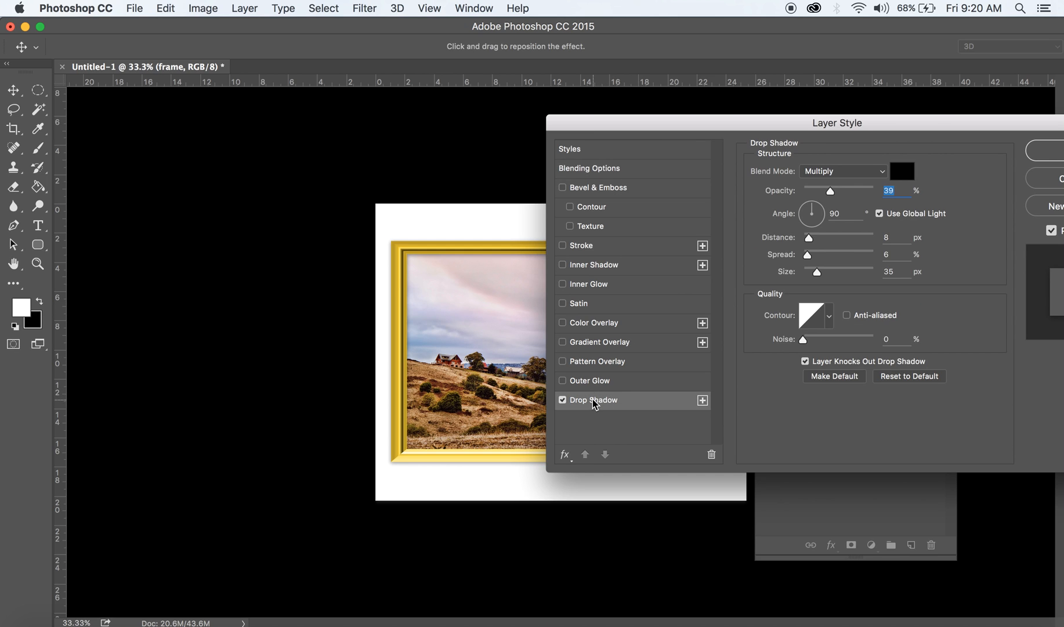
pyautogui.moveTo(817, 272); pyautogui.dragTo(812, 275)
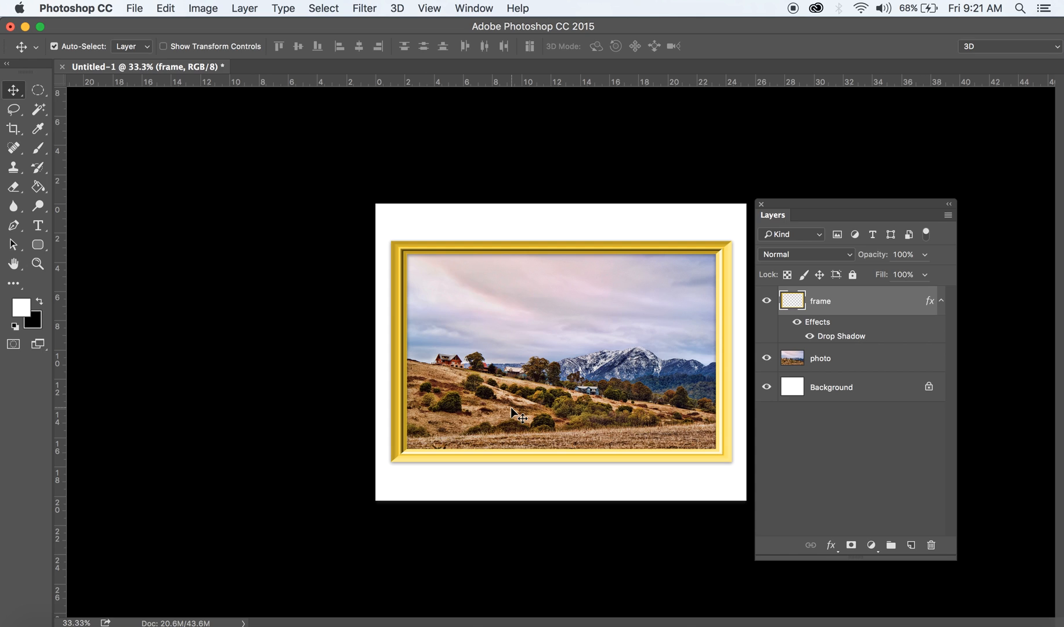
pyautogui.moveTo(844, 175)
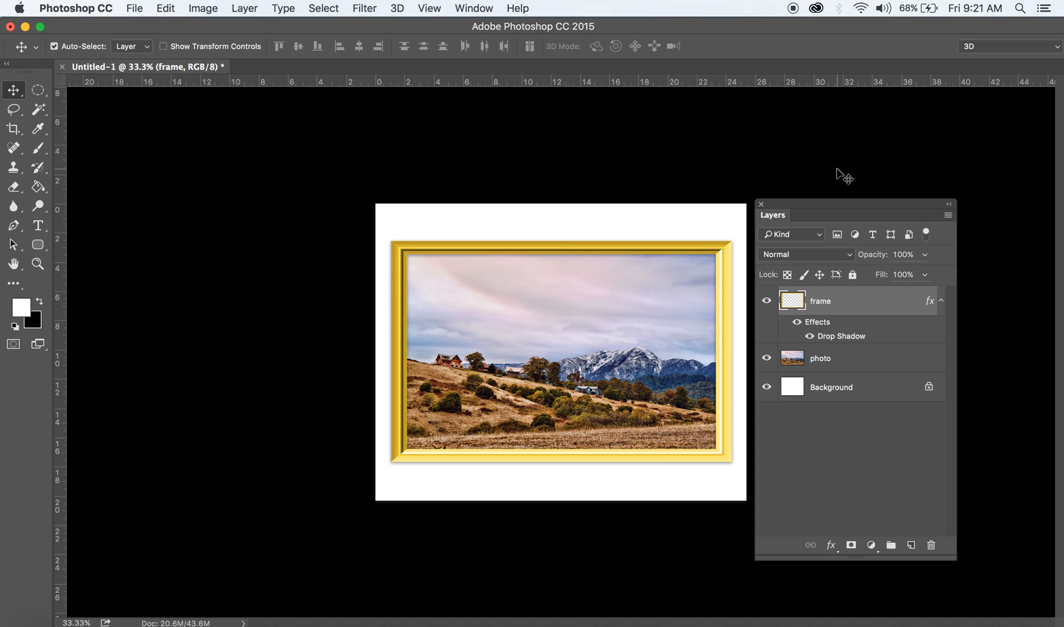